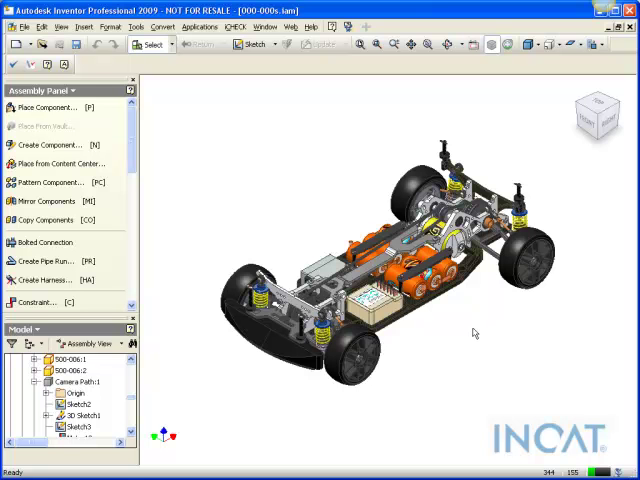
pyautogui.moveTo(478, 335)
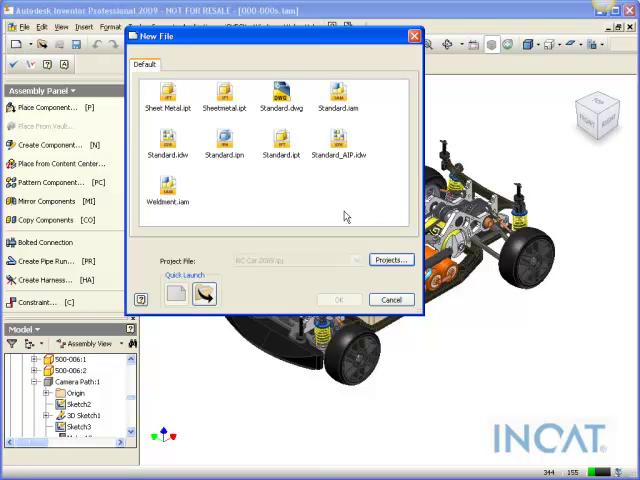
# Create an assembly from Standard.iam and place one copy of 000-000s.iam in it
pyautogui.click(338, 299)
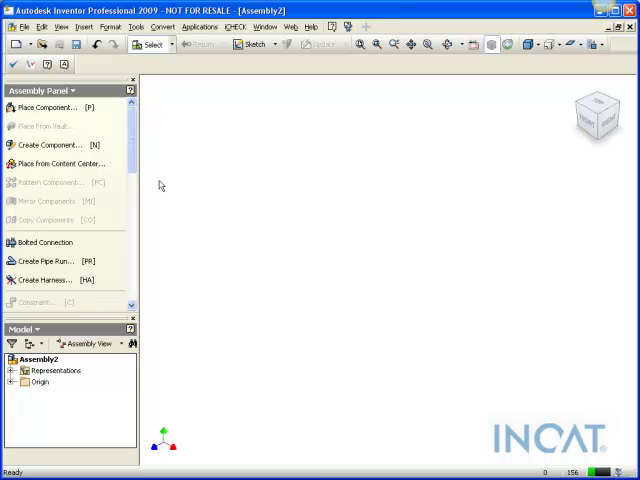
pyautogui.click(48, 107)
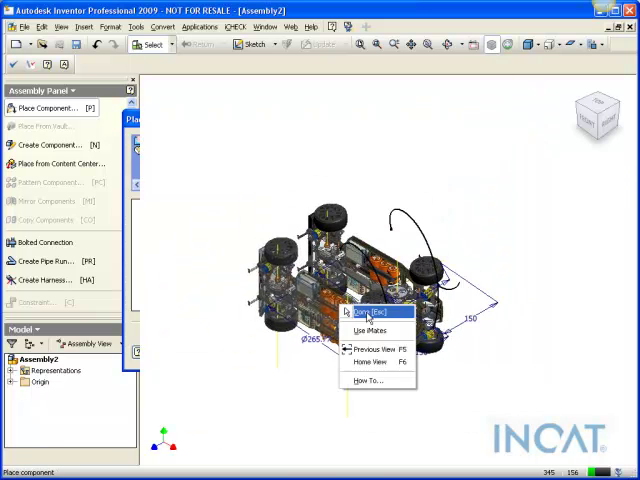
pyautogui.click(368, 312)
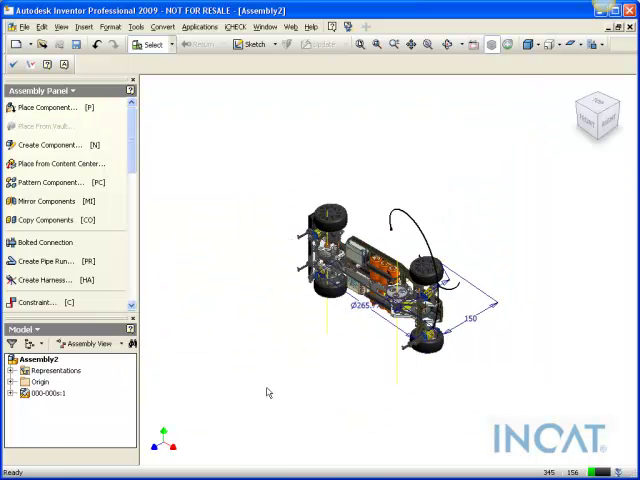
pyautogui.rightClick(48, 392)
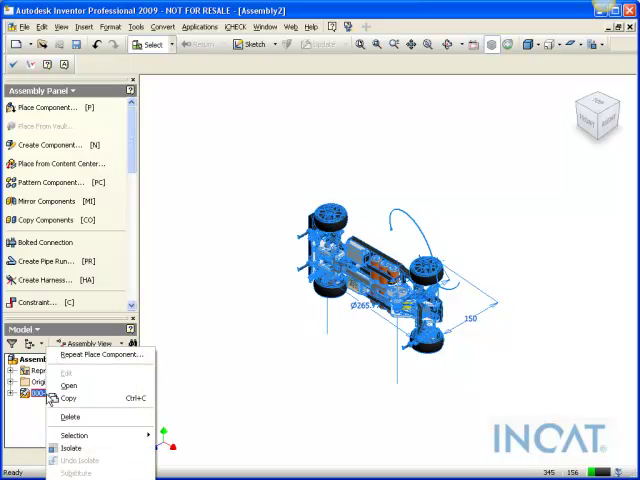
pyautogui.moveTo(230, 307)
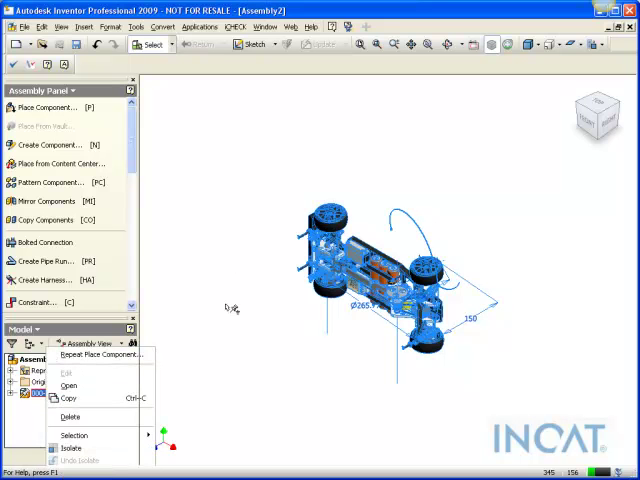
pyautogui.click(447, 150)
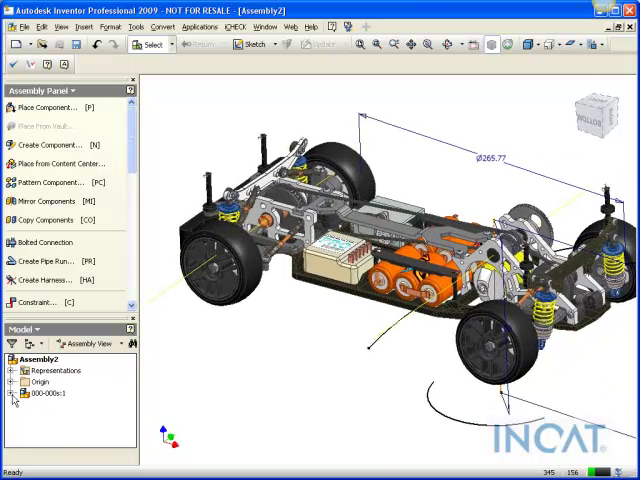
# Expand both Origin folders in the browser and start a Place Constraint
pyautogui.click(14, 358)
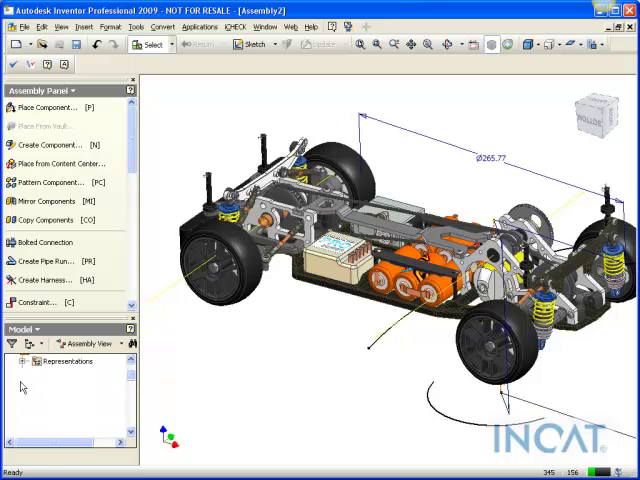
pyautogui.click(18, 369)
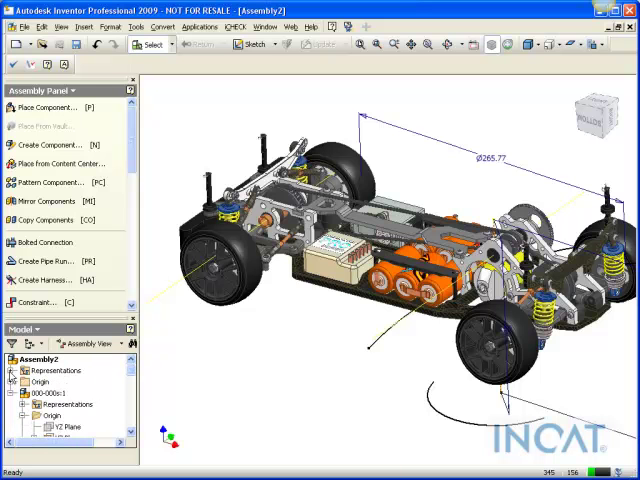
pyautogui.click(20, 357)
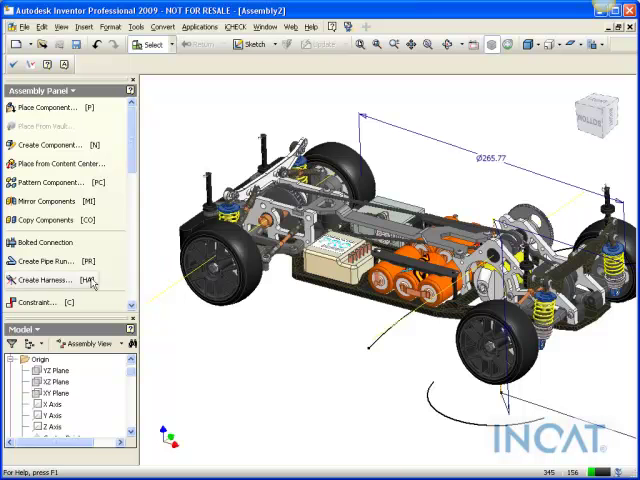
pyautogui.click(40, 301)
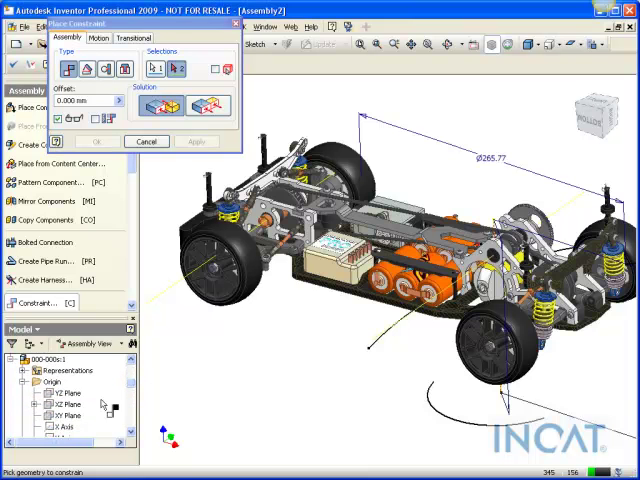
# Apply a constraint between matching origin planes of both assemblies and close the dialog
pyautogui.click(197, 141)
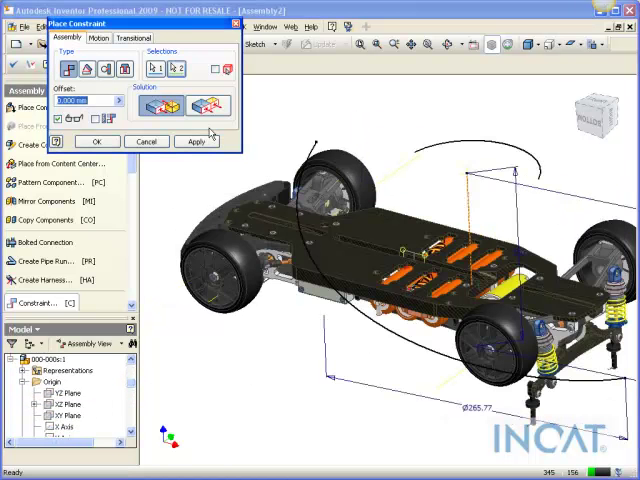
pyautogui.click(196, 141)
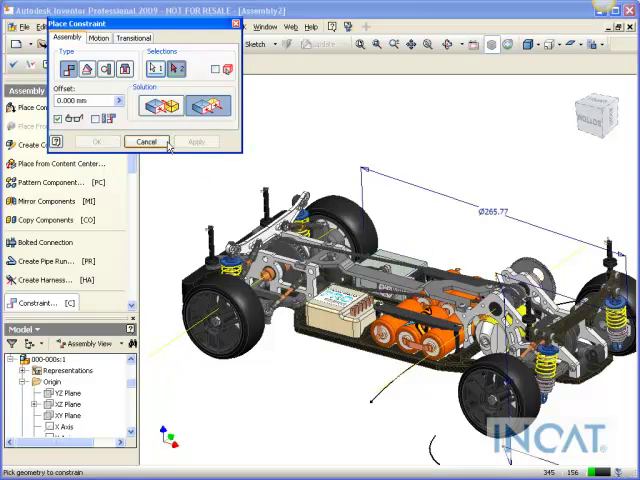
pyautogui.scroll(-3)
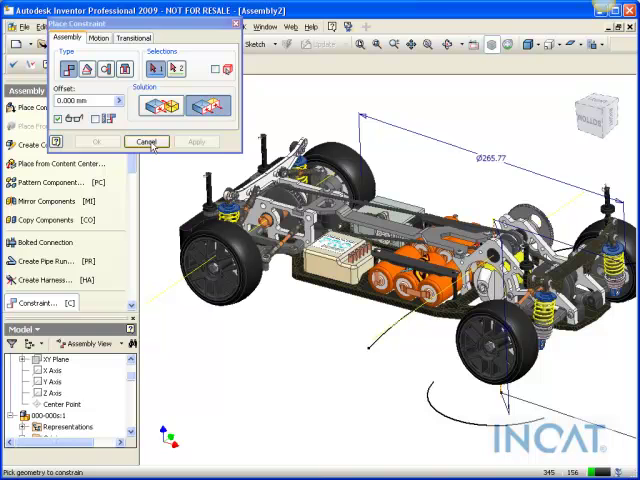
pyautogui.click(147, 141)
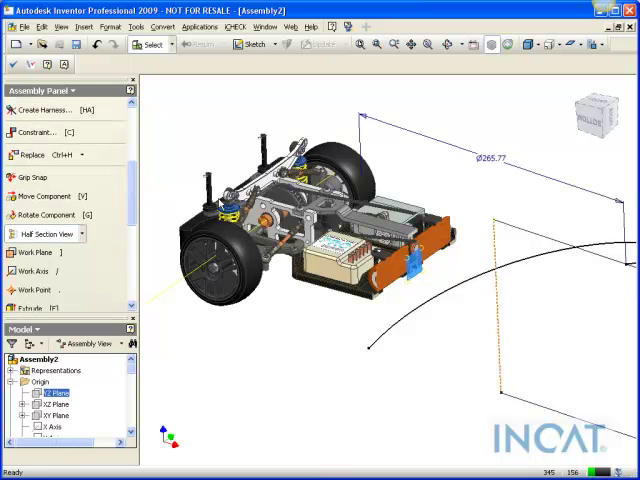
# End the YZ-plane half-section view via Done to restore the full car model
pyautogui.rightClick(240, 160)
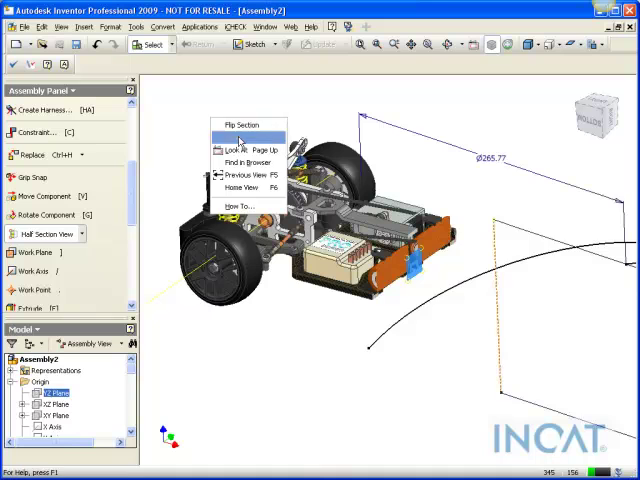
pyautogui.click(240, 125)
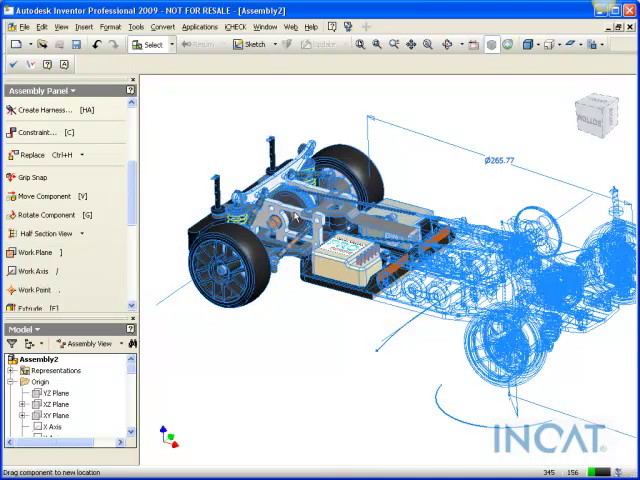